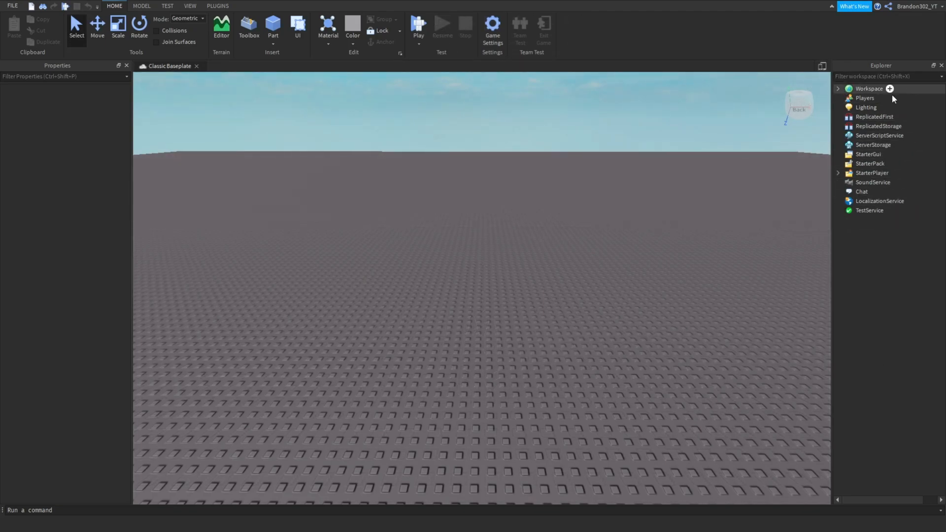
{"action": "mouse_move", "coordinate": [864, 97]}
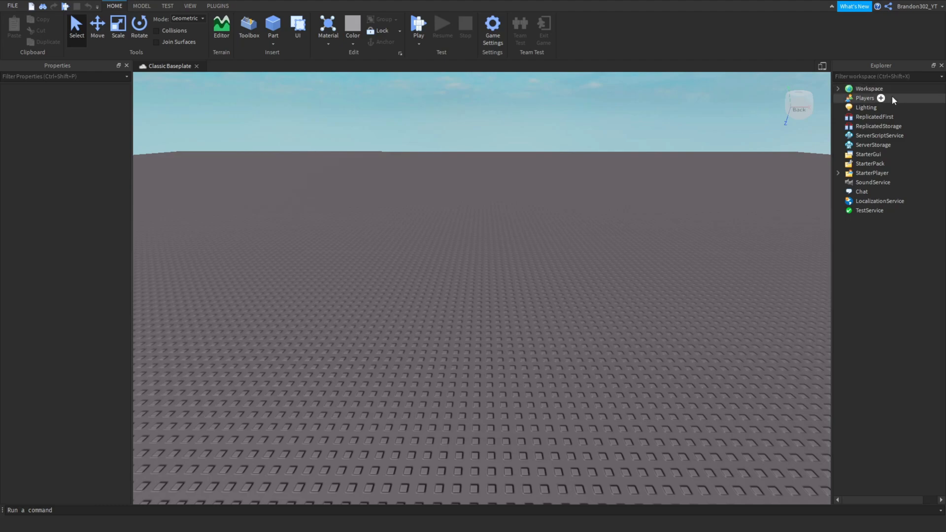
{"action": "mouse_move", "coordinate": [911, 136]}
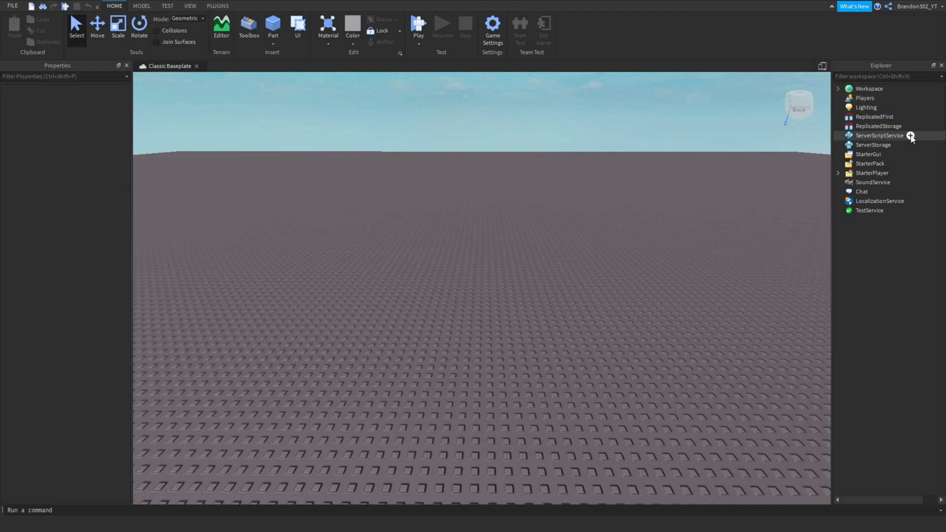
Insert the Make It 2006 Script file into ServerScriptService, expand its contents, and start playtesting
{"action": "right_click", "coordinate": [879, 135]}
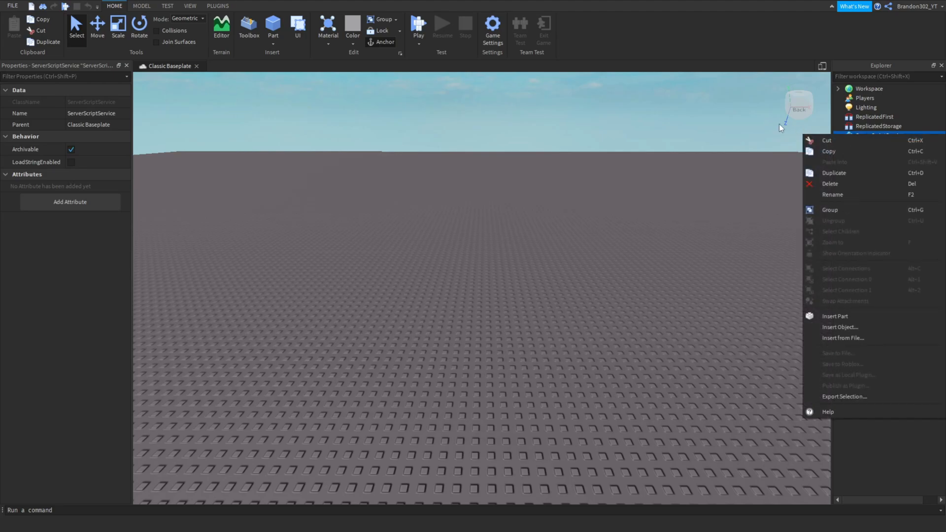
{"action": "mouse_move", "coordinate": [755, 419]}
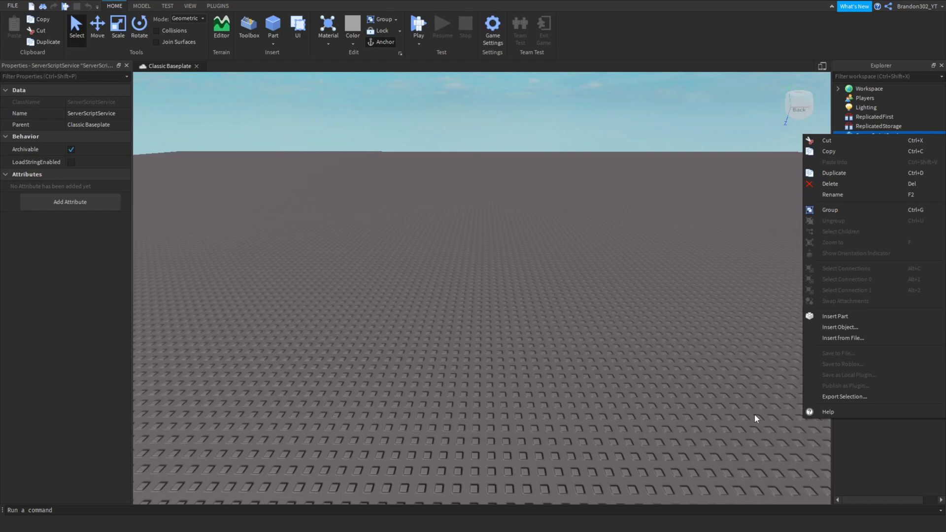
{"action": "mouse_move", "coordinate": [843, 338]}
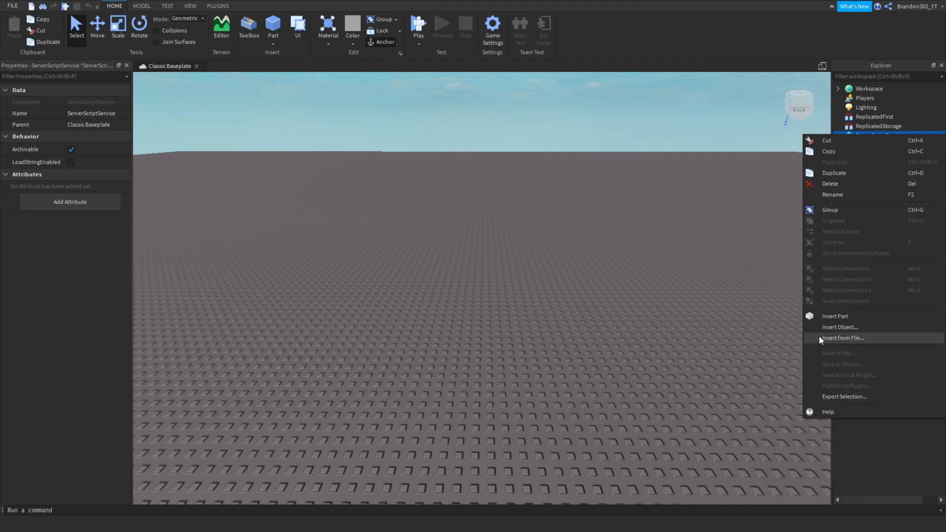
{"action": "mouse_move", "coordinate": [816, 338]}
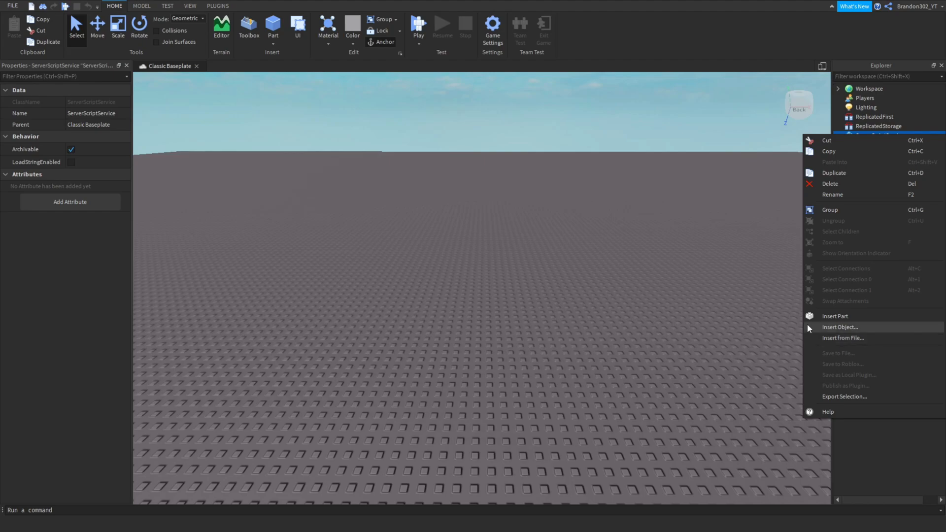
{"action": "mouse_move", "coordinate": [841, 338]}
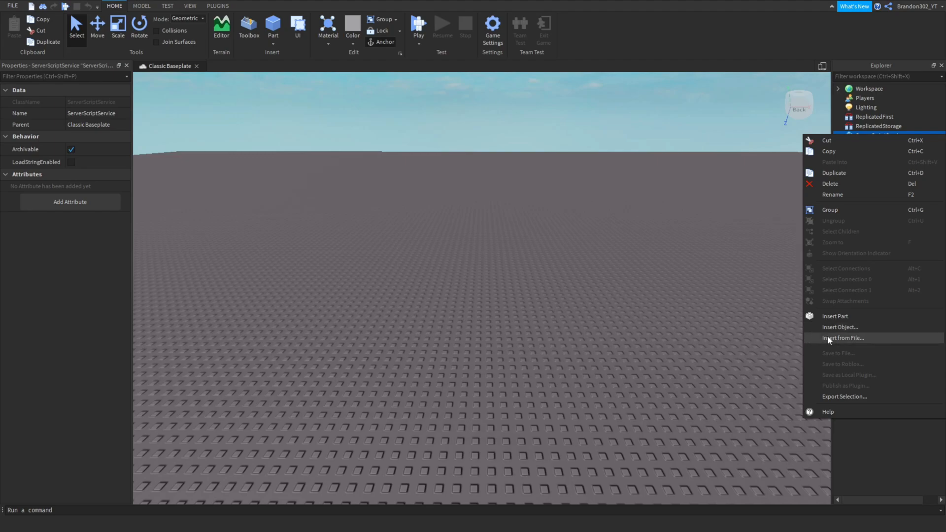
{"action": "mouse_move", "coordinate": [747, 269]}
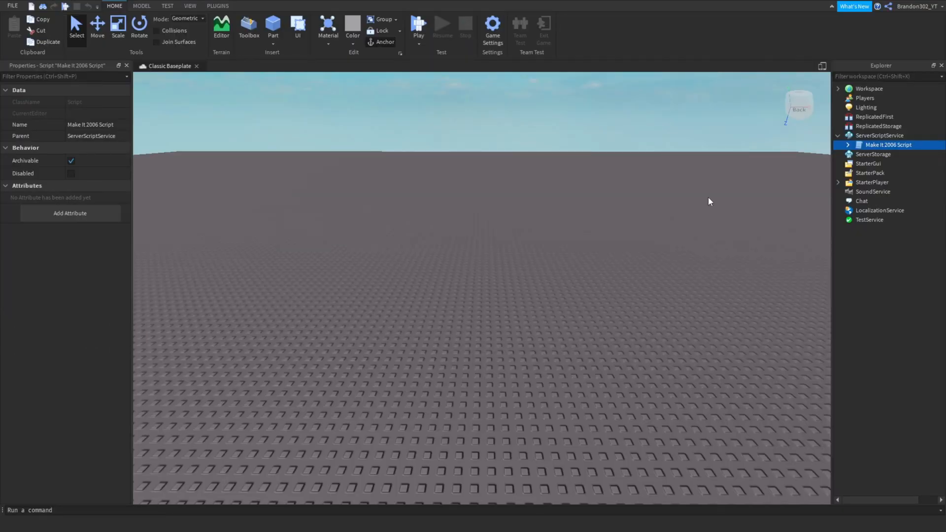
{"action": "left_click", "coordinate": [847, 144]}
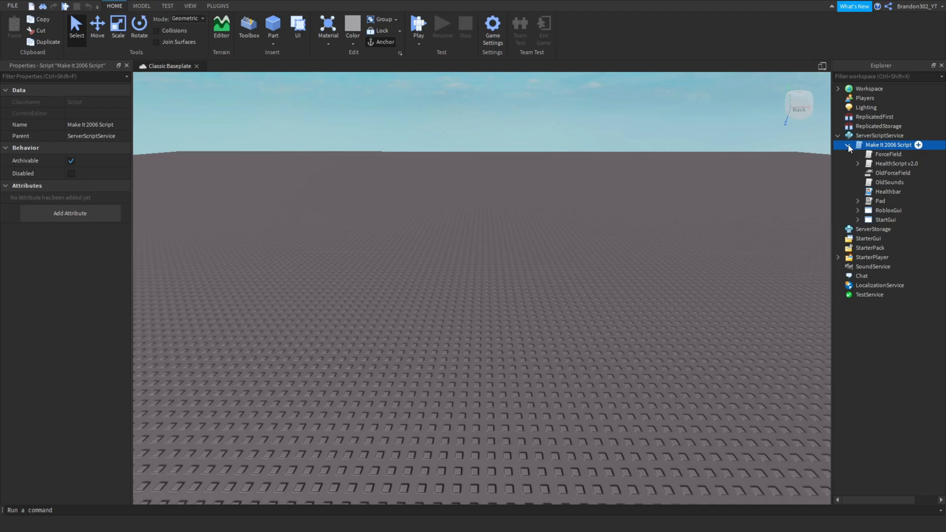
{"action": "left_click", "coordinate": [418, 24]}
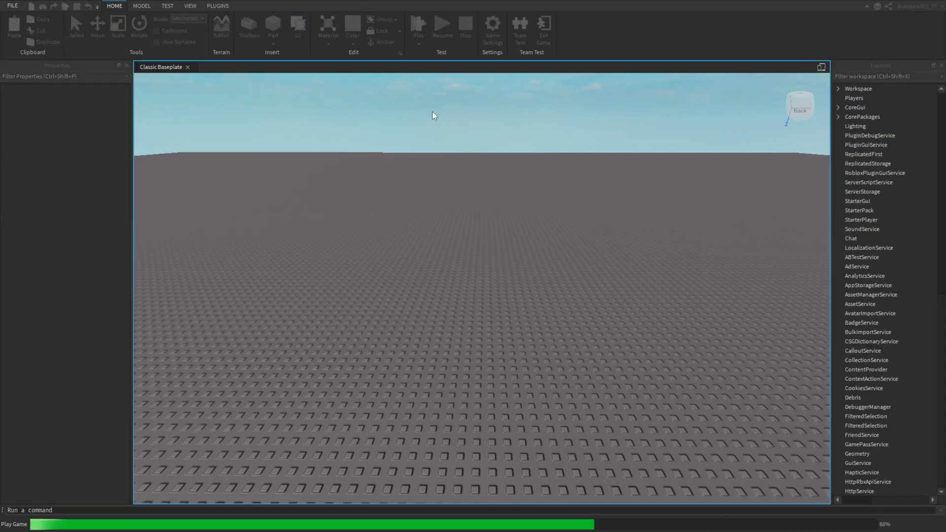
Dismiss the failed purchase error, explore the retro 2006-style game, then stop the playtest
{"action": "left_click", "coordinate": [419, 24]}
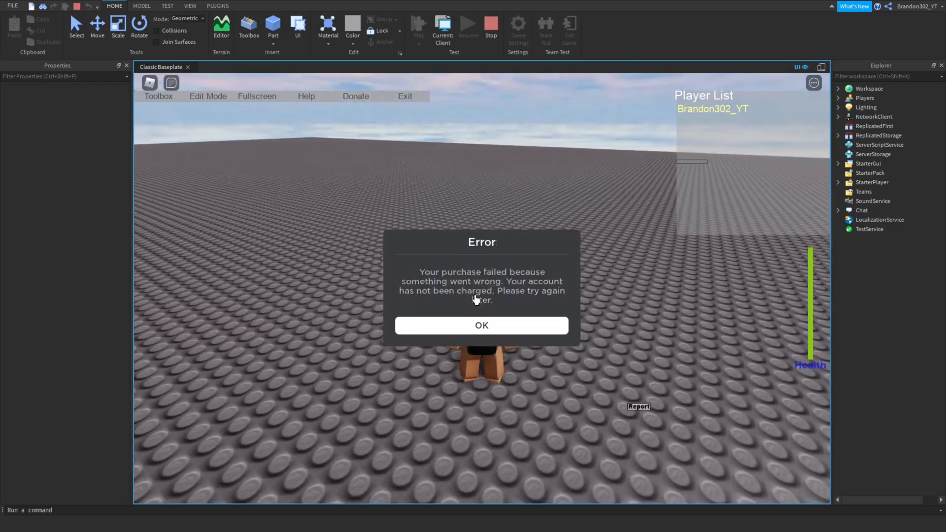
{"action": "left_click", "coordinate": [480, 325]}
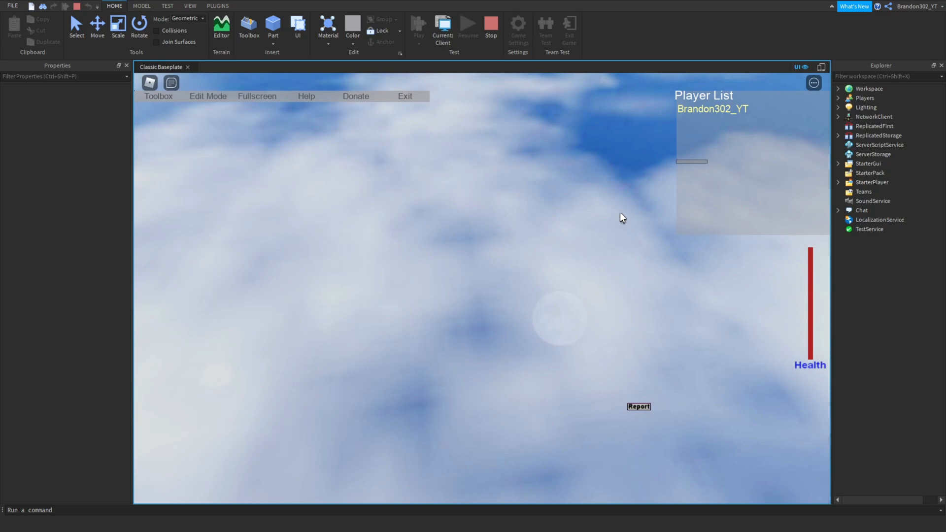
{"action": "mouse_move", "coordinate": [450, 234]}
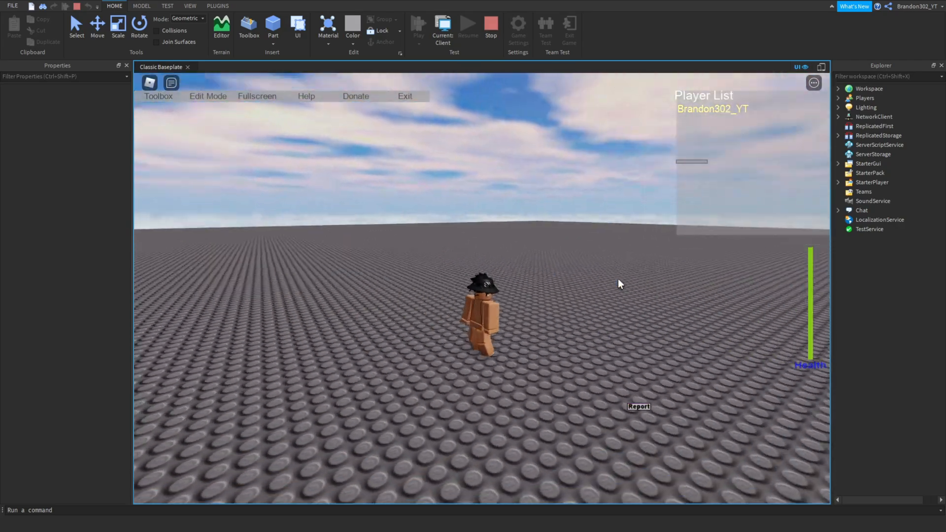
{"action": "left_click", "coordinate": [490, 29]}
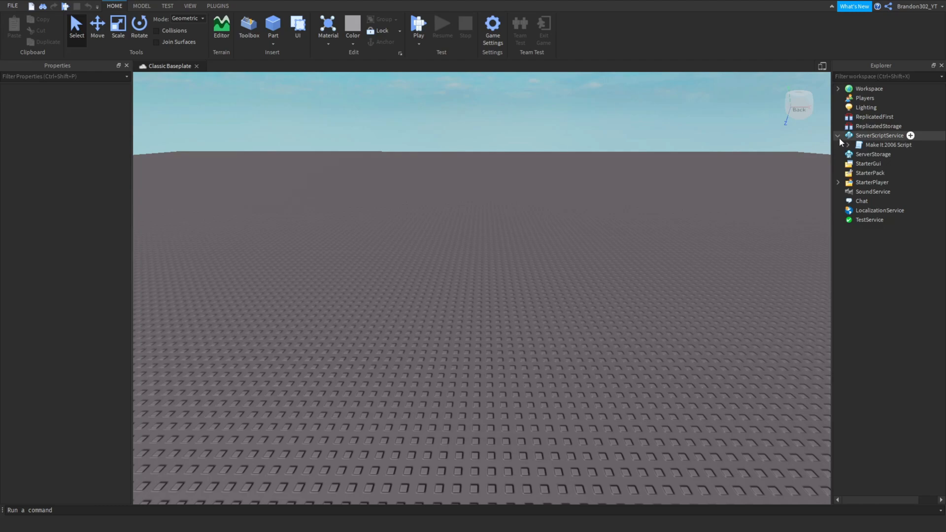
Expand and collapse ServerScriptService to confirm the Make It 2006 Script, then start another playtest
{"action": "left_click", "coordinate": [838, 135]}
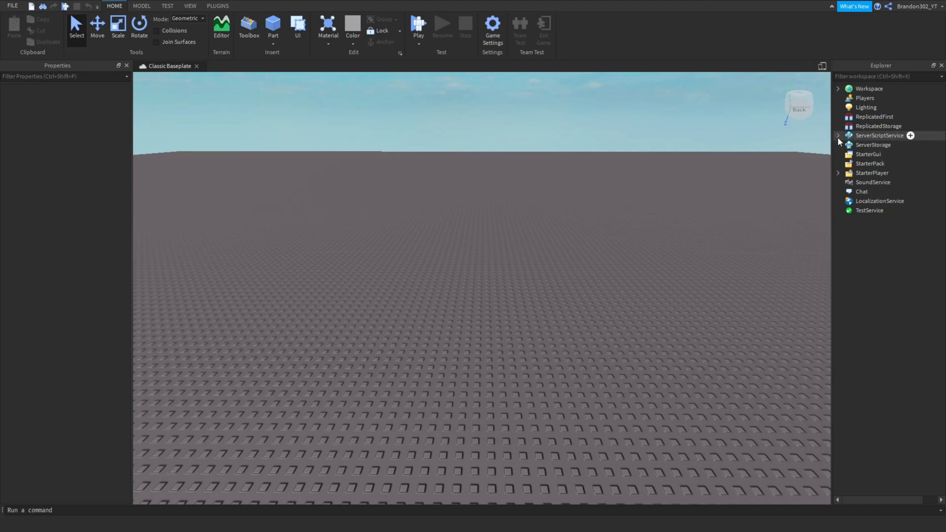
{"action": "mouse_move", "coordinate": [839, 142]}
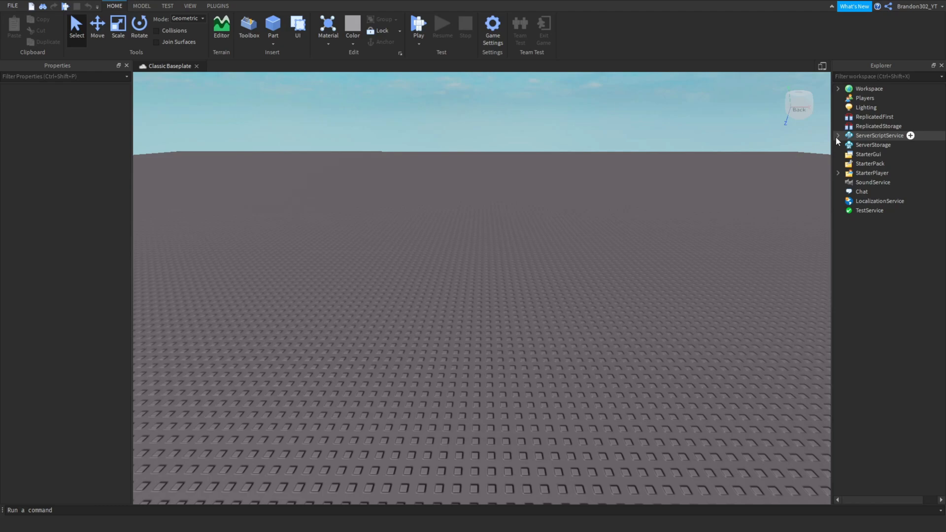
{"action": "left_click", "coordinate": [838, 135]}
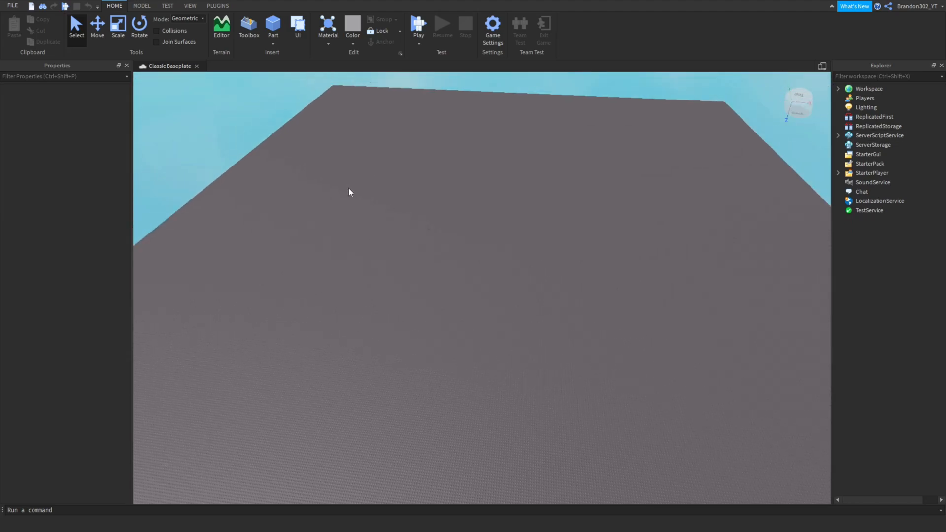
{"action": "mouse_move", "coordinate": [248, 27]}
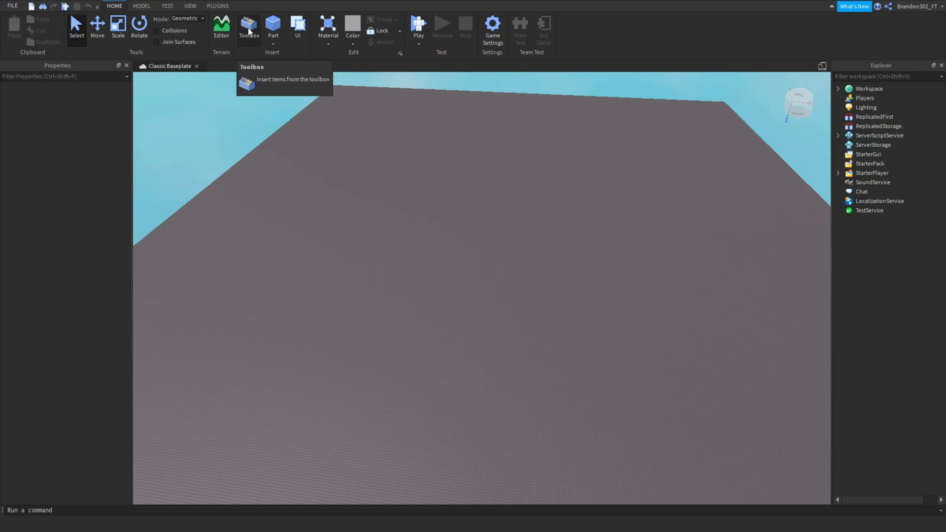
{"action": "mouse_move", "coordinate": [285, 145]}
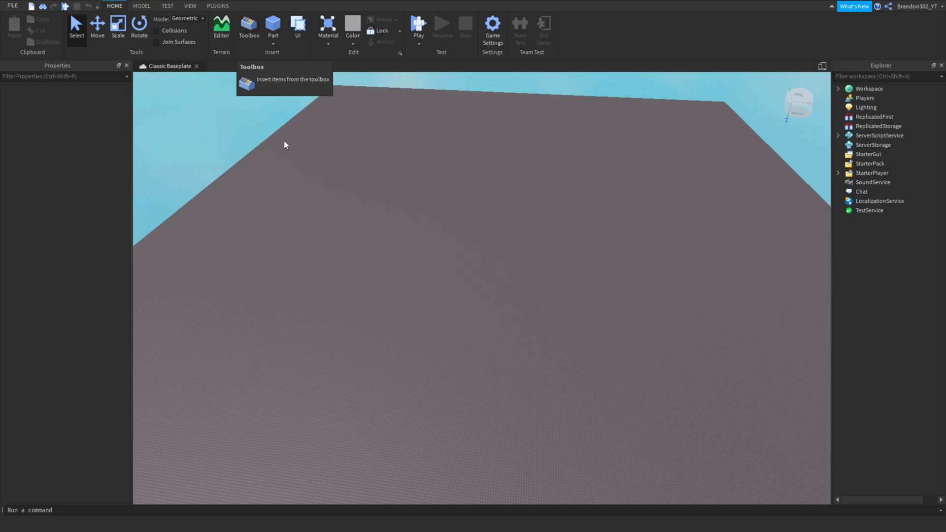
{"action": "left_click", "coordinate": [838, 135]}
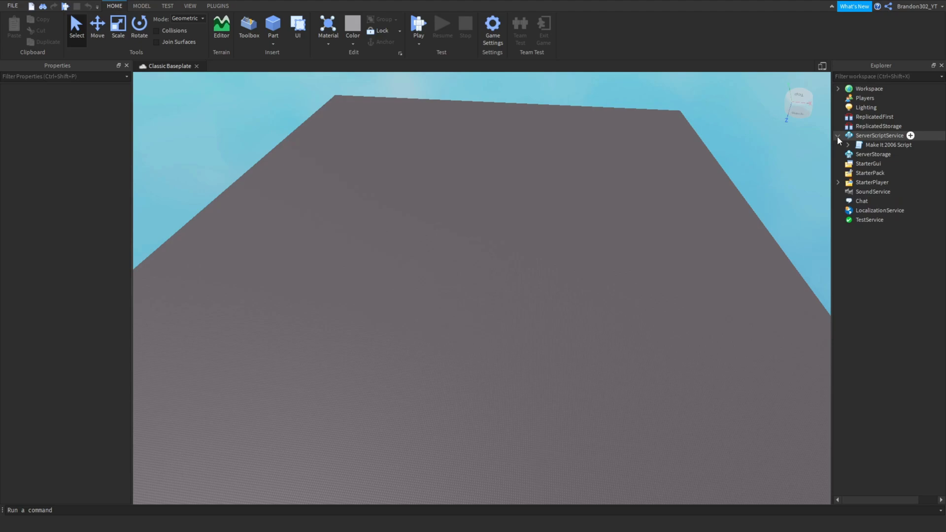
{"action": "left_click", "coordinate": [887, 145]}
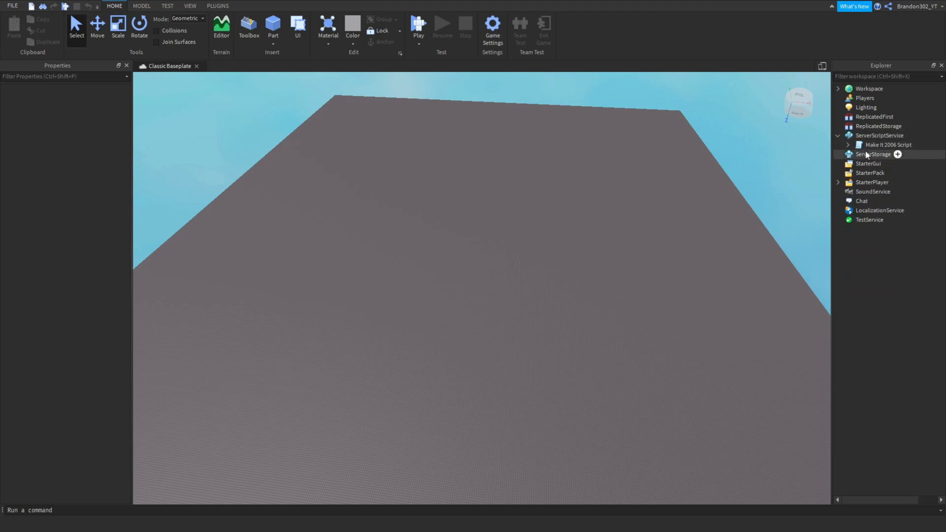
{"action": "left_click", "coordinate": [838, 135]}
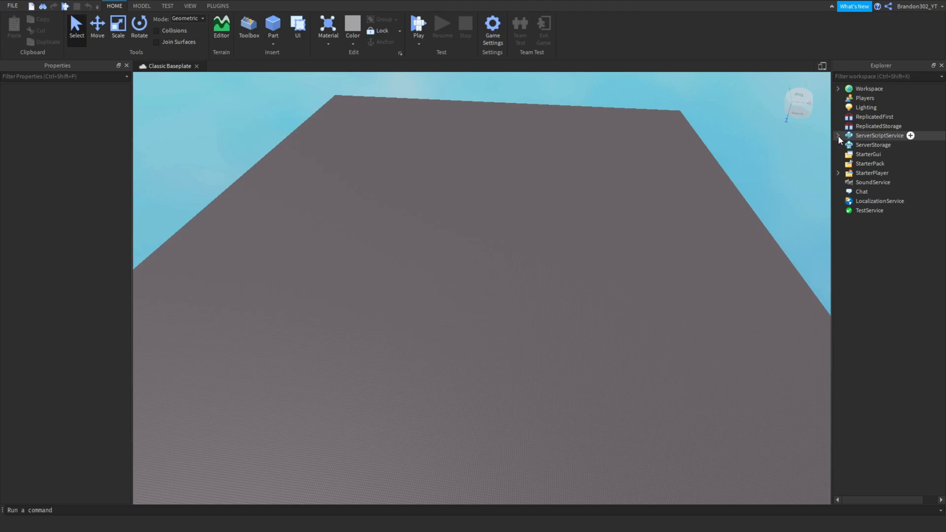
{"action": "left_click", "coordinate": [417, 25]}
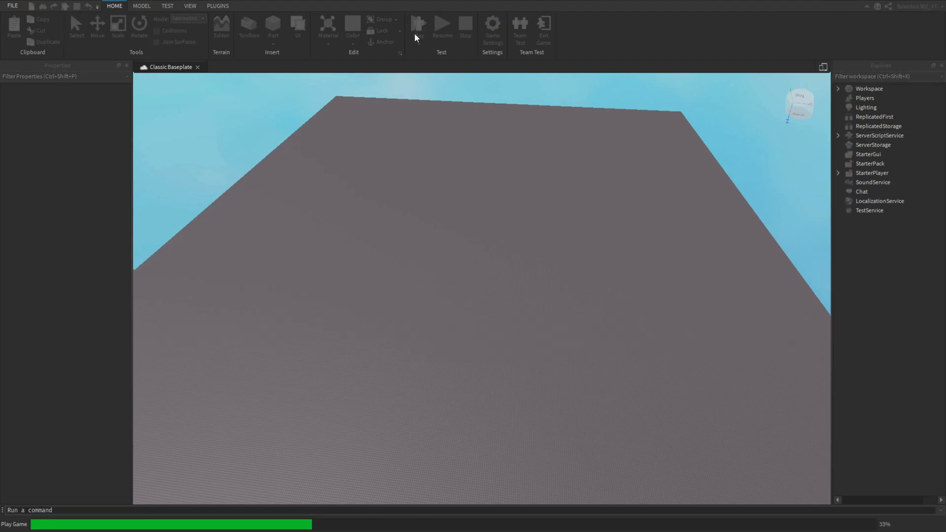
Watch the retro player list, health bar and studded terrain, then stop the second playtest
{"action": "left_click", "coordinate": [418, 25]}
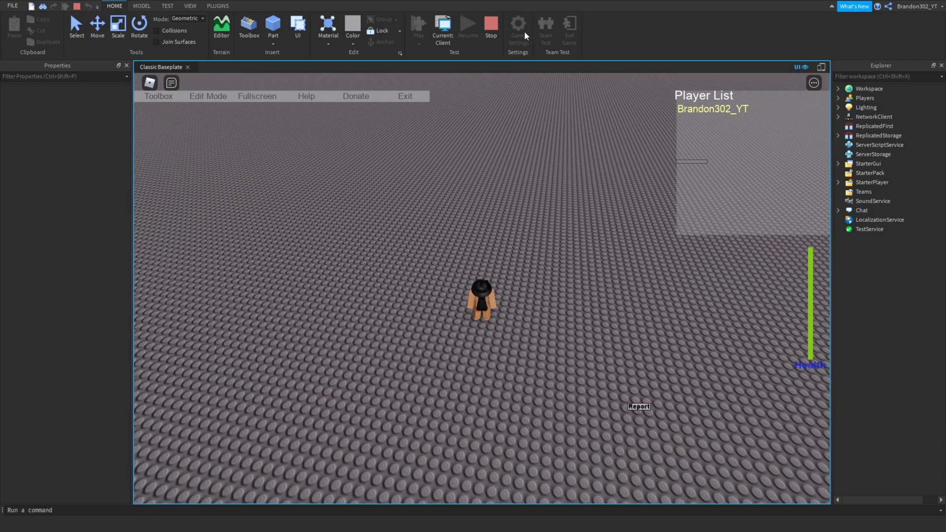
{"action": "mouse_move", "coordinate": [518, 27]}
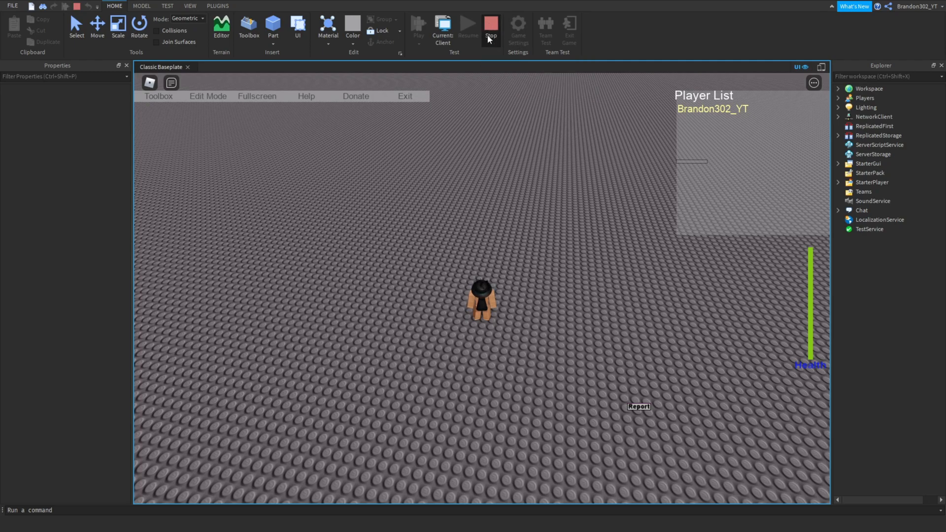
{"action": "left_click", "coordinate": [491, 27]}
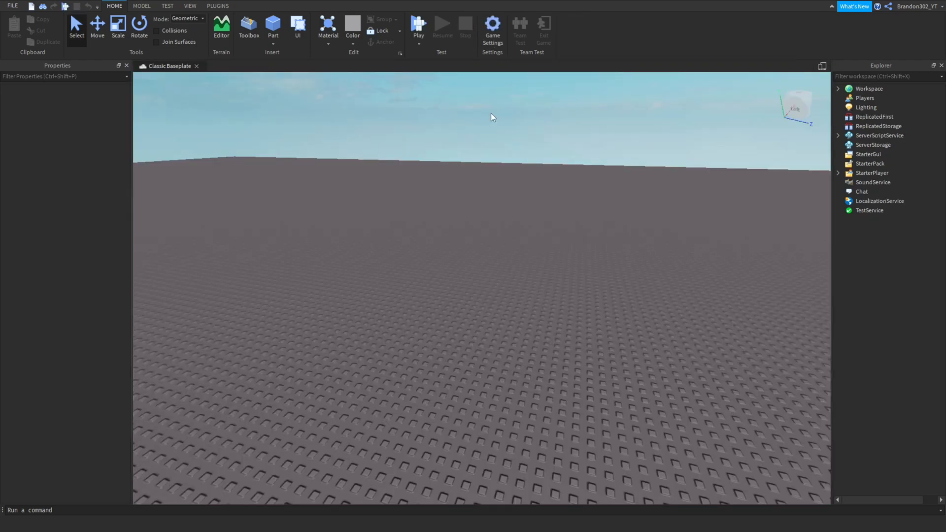